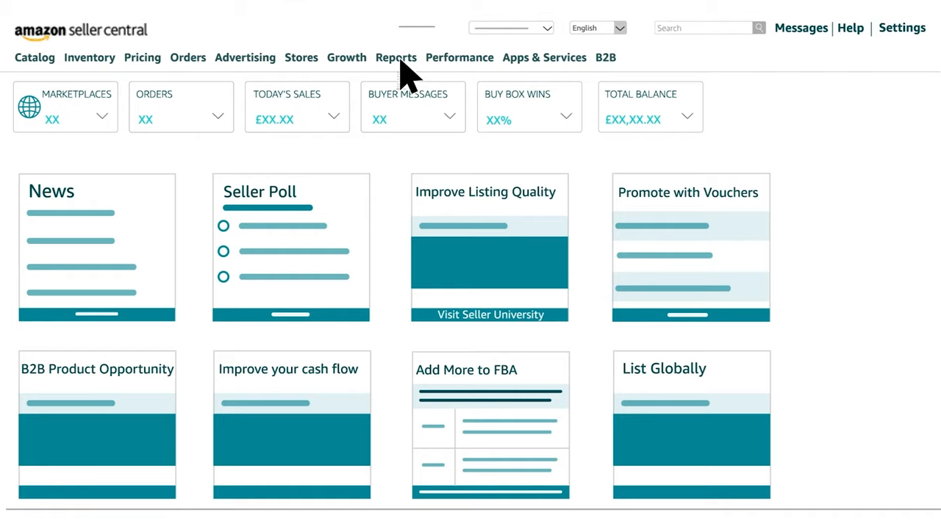
Open Reports > File your VAT and download the additional VAT report.
{"action": "left_click", "coordinate": [396, 58]}
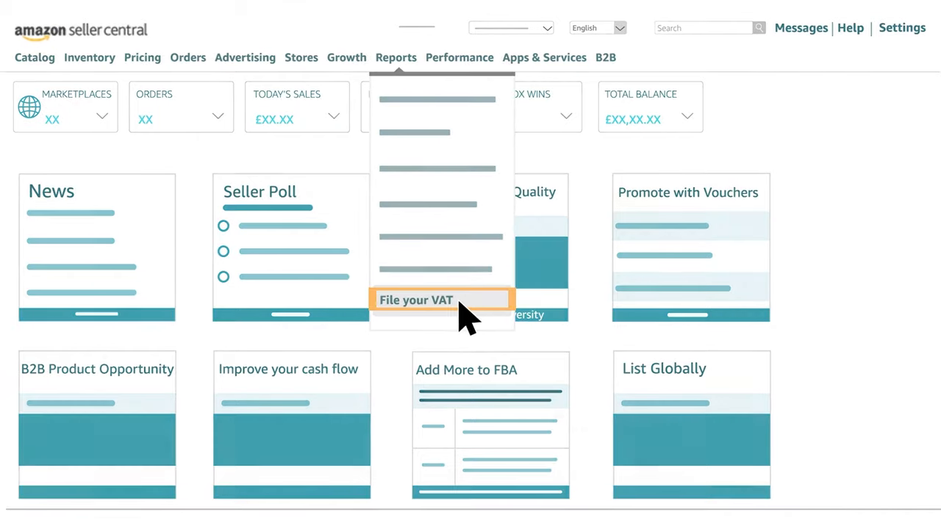
{"action": "left_click", "coordinate": [416, 300]}
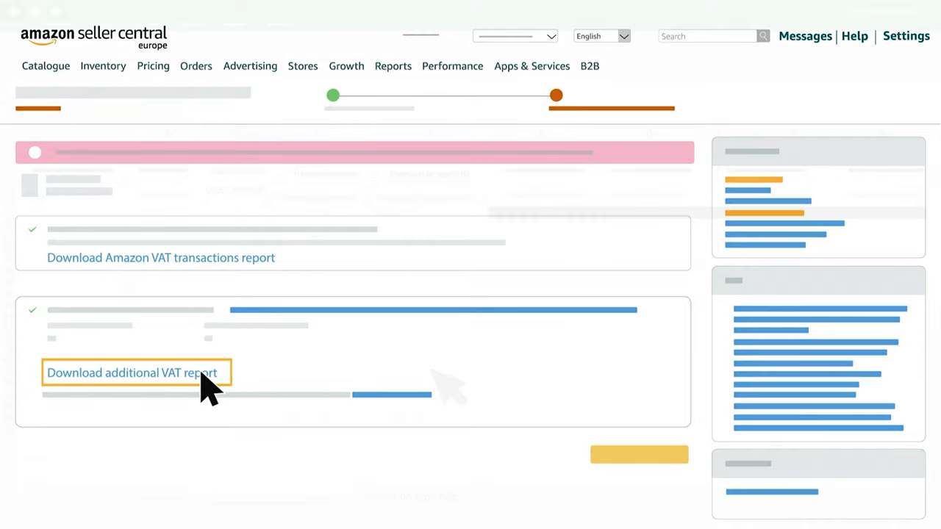
{"action": "left_click", "coordinate": [131, 373]}
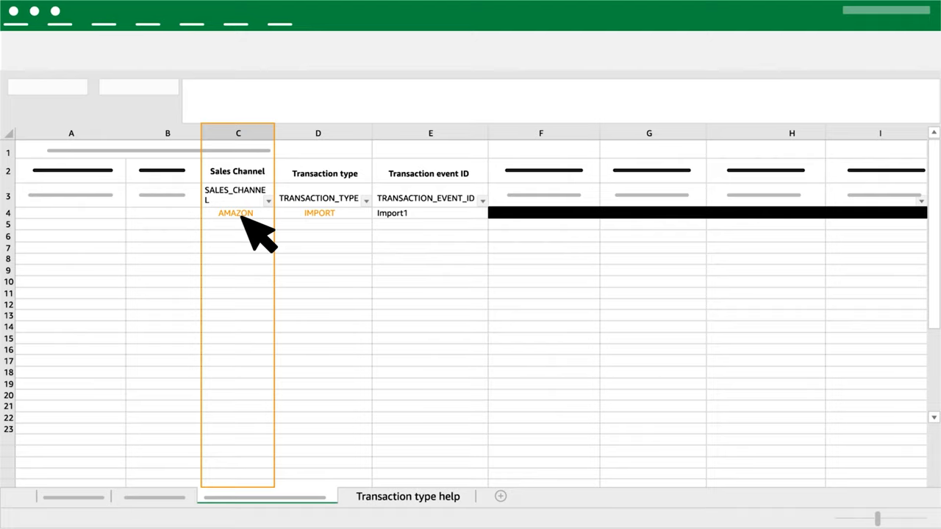
{"action": "mouse_move", "coordinate": [250, 228]}
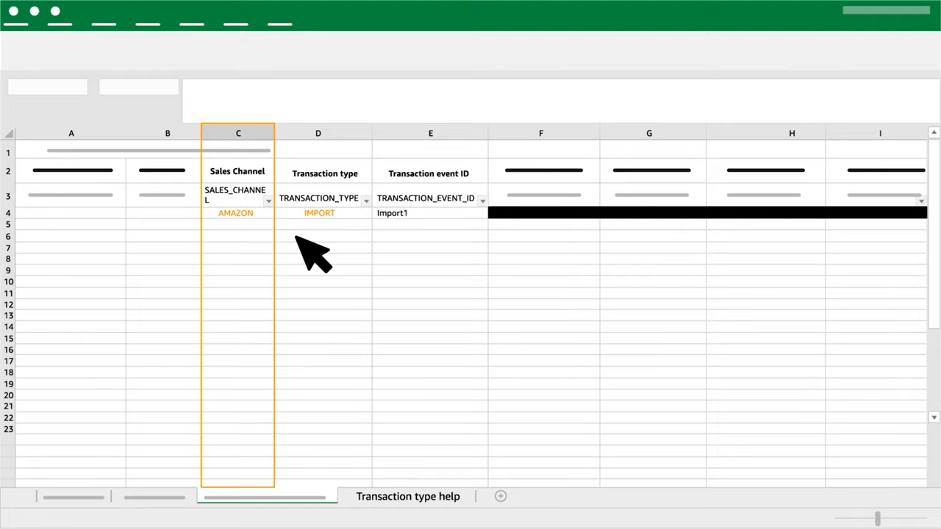
Set C4's sales channel to NON_AMAZON and view the Transaction type help sheet.
{"action": "left_click", "coordinate": [237, 213]}
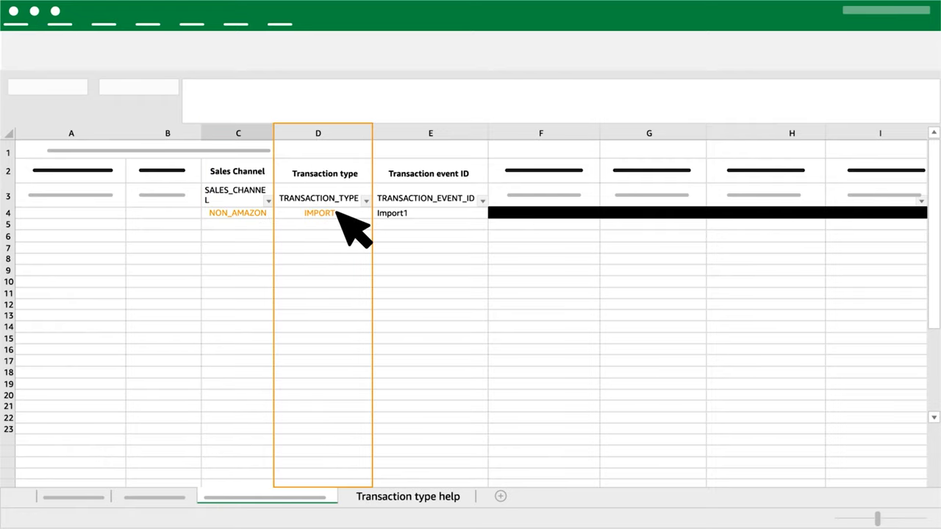
{"action": "mouse_move", "coordinate": [367, 422]}
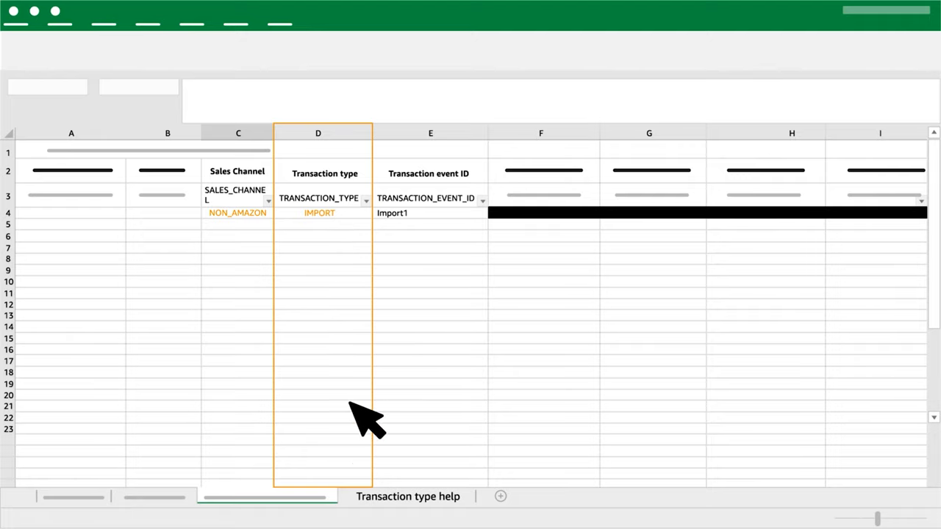
{"action": "left_click", "coordinate": [407, 496]}
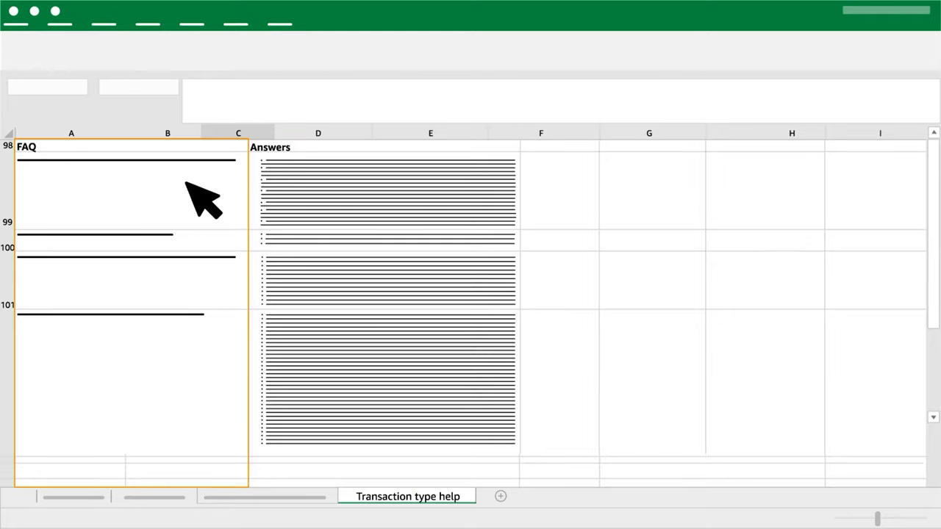
{"action": "mouse_move", "coordinate": [44, 162]}
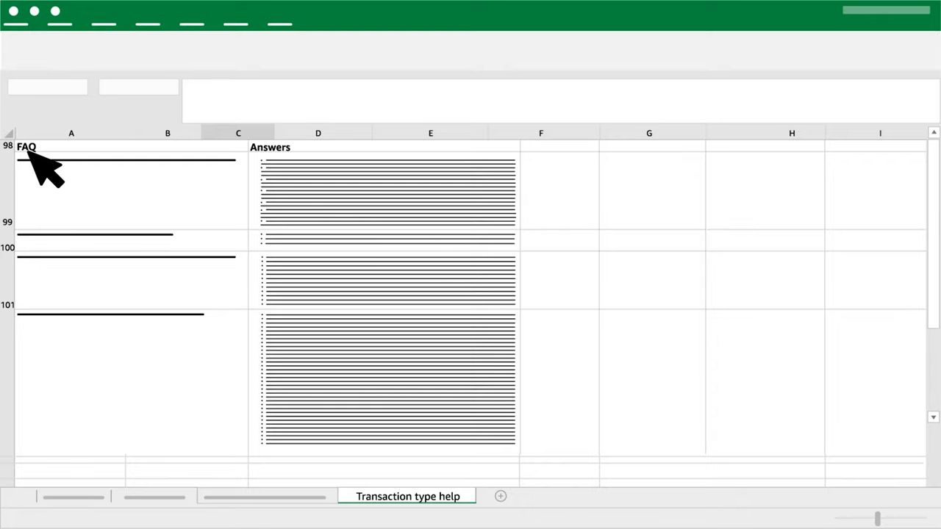
Switch from the Transaction type help FAQ back to the report sheet.
{"action": "left_click", "coordinate": [265, 497]}
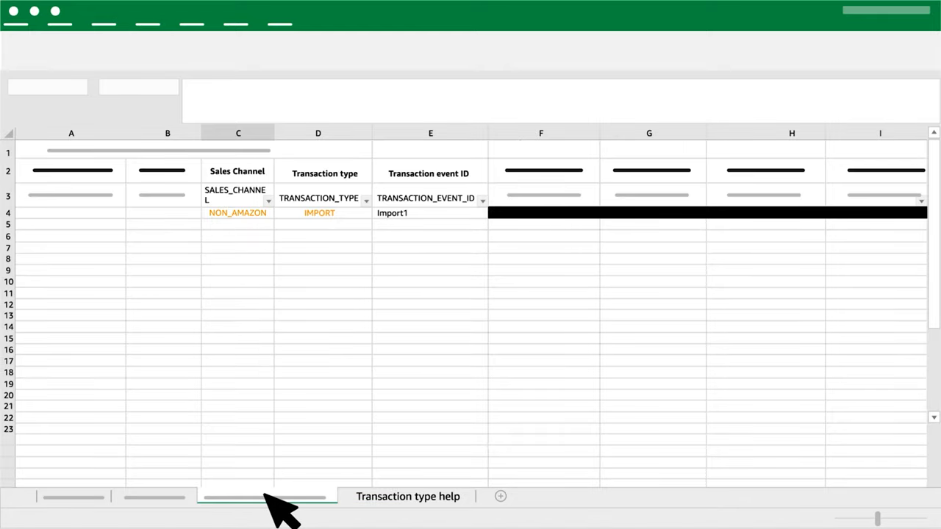
{"action": "left_click", "coordinate": [430, 133]}
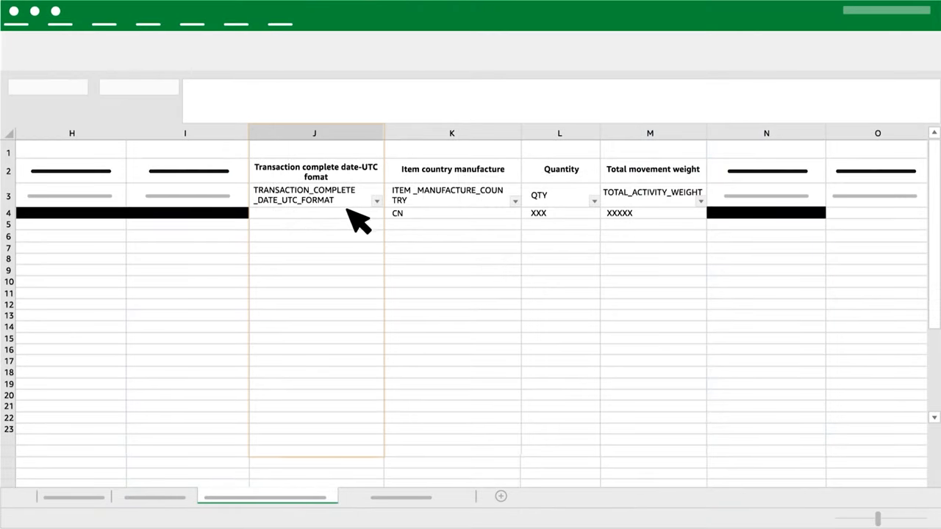
{"action": "left_click", "coordinate": [315, 133]}
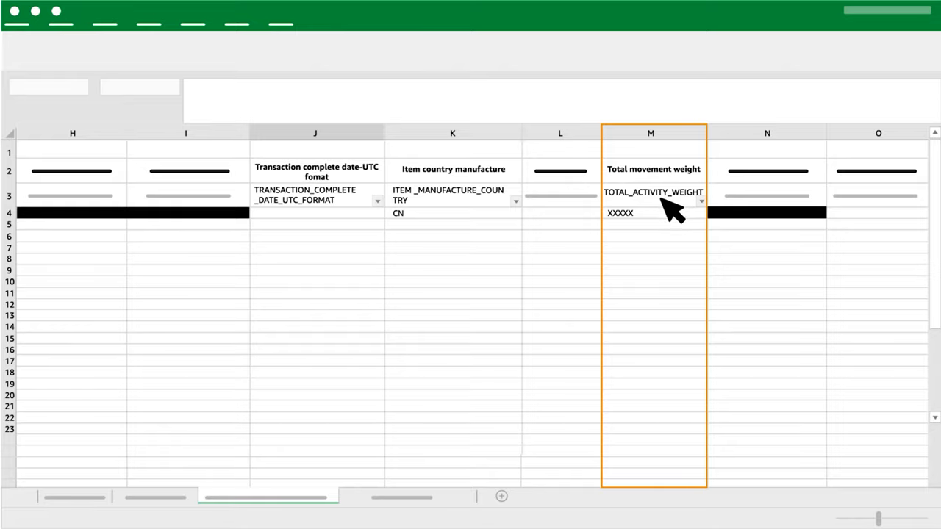
{"action": "mouse_move", "coordinate": [669, 209]}
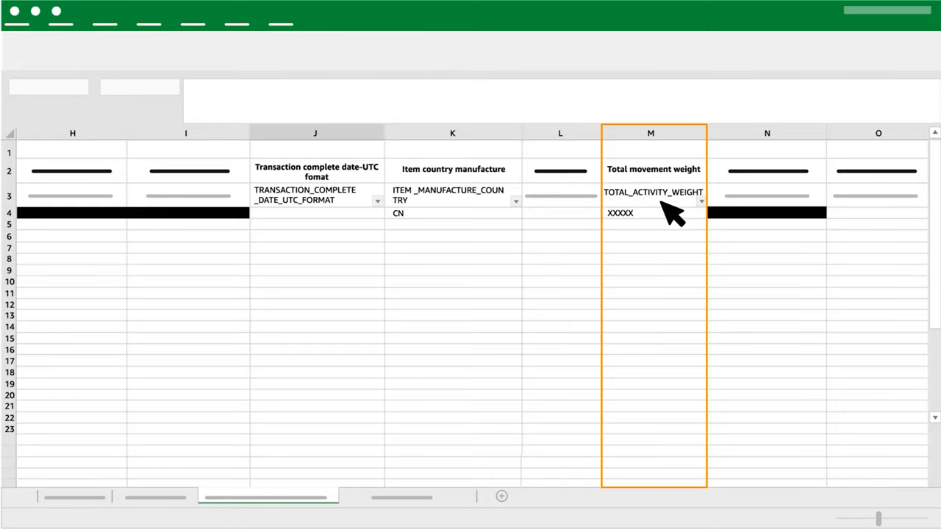
{"action": "scroll", "scroll_direction": "right", "scroll_amount": 3}
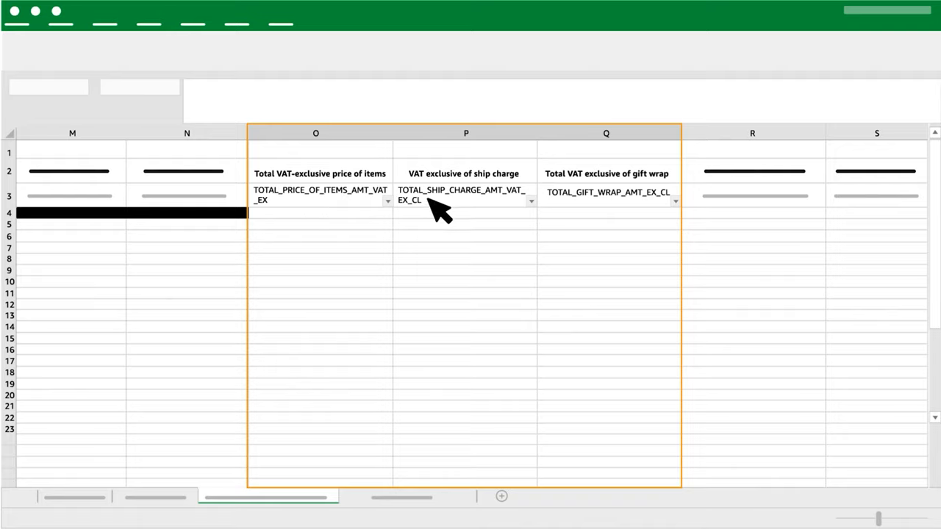
{"action": "mouse_move", "coordinate": [470, 213]}
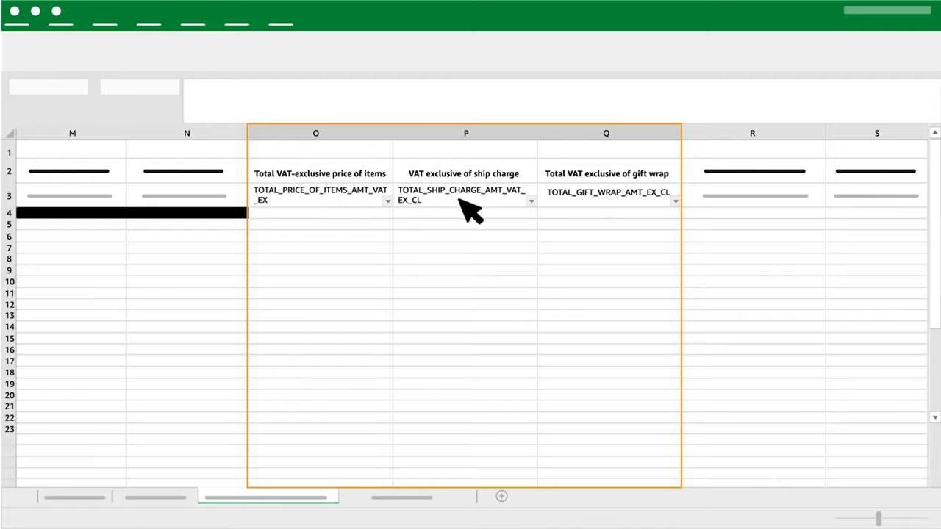
{"action": "mouse_move", "coordinate": [602, 210]}
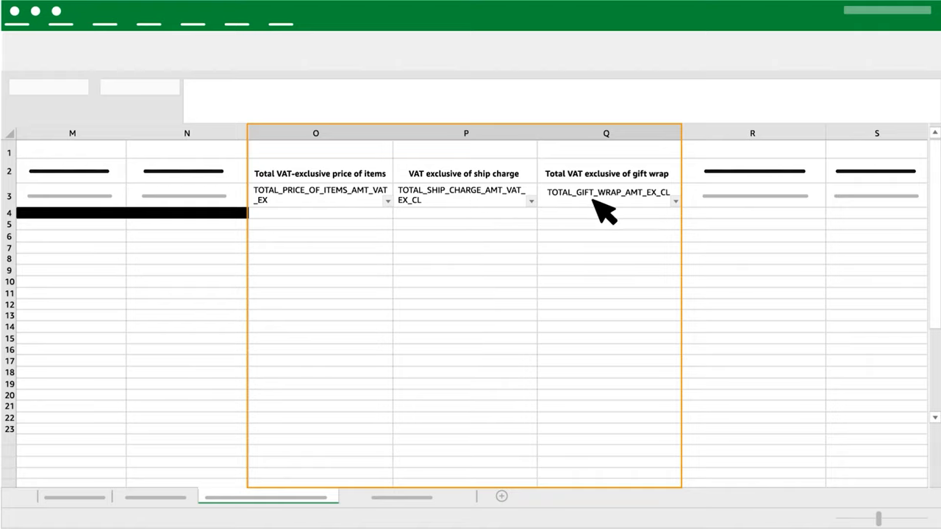
{"action": "type", "text": "X.XX"}
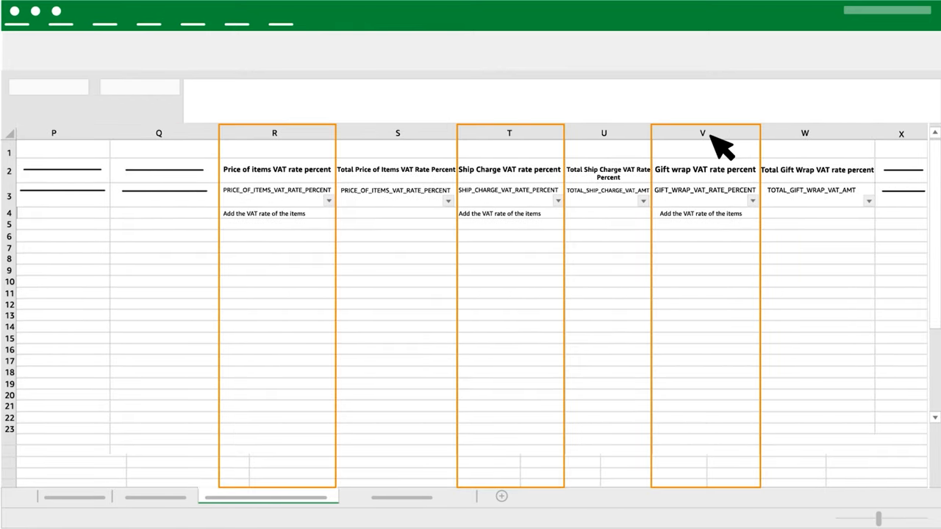
{"action": "mouse_move", "coordinate": [268, 225]}
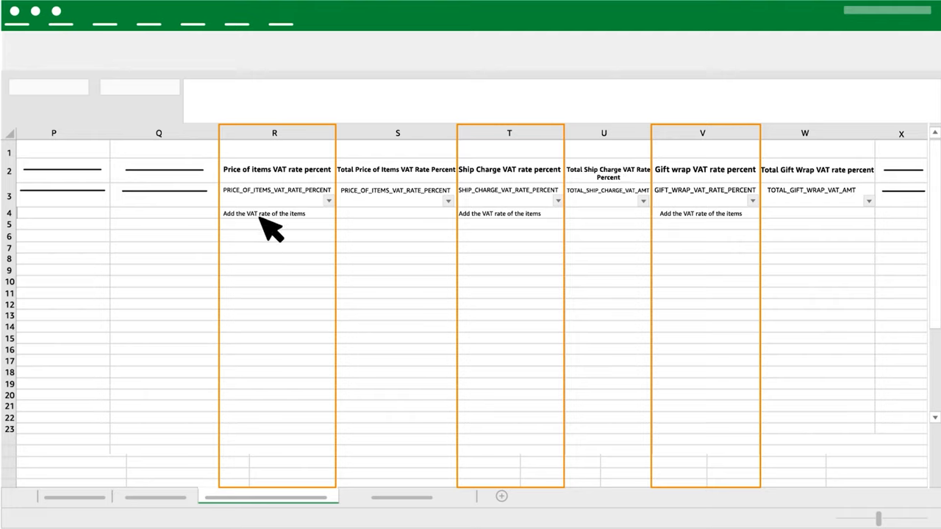
{"action": "mouse_move", "coordinate": [510, 242]}
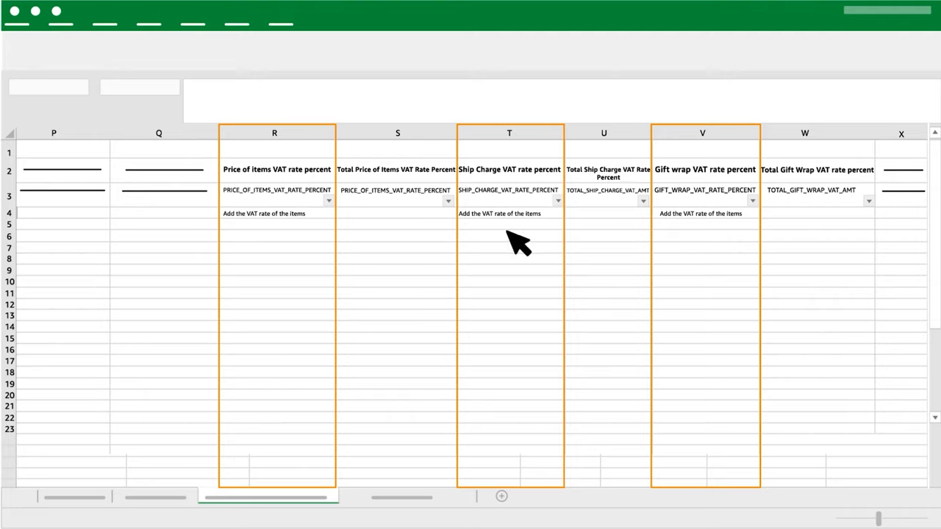
{"action": "mouse_move", "coordinate": [552, 242]}
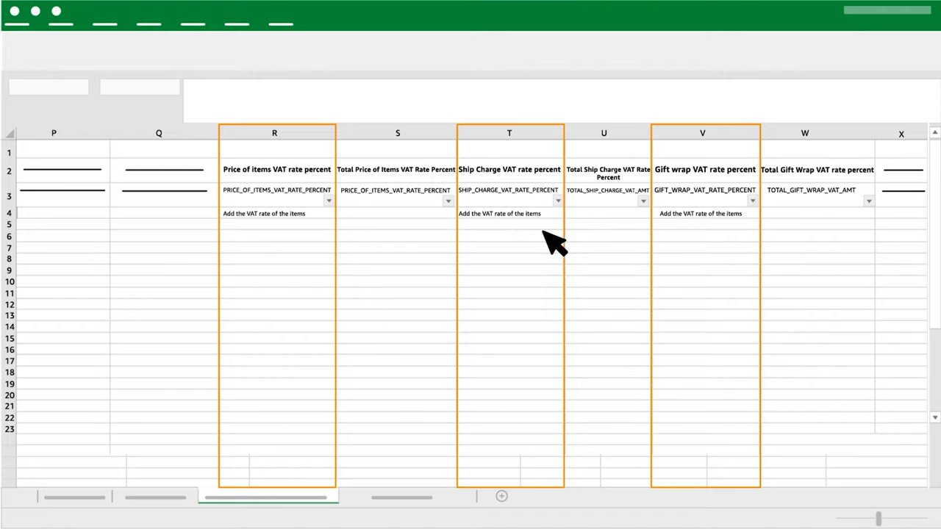
{"action": "mouse_move", "coordinate": [709, 243]}
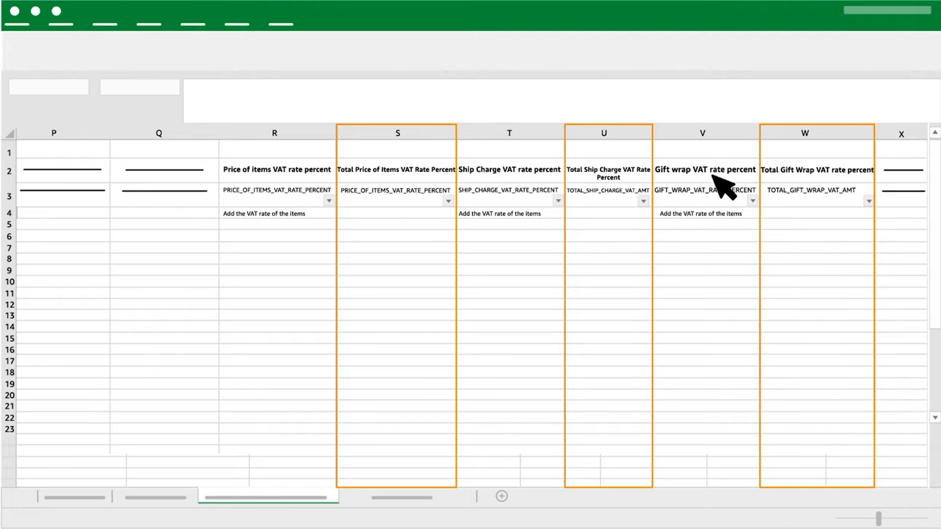
{"action": "mouse_move", "coordinate": [419, 312]}
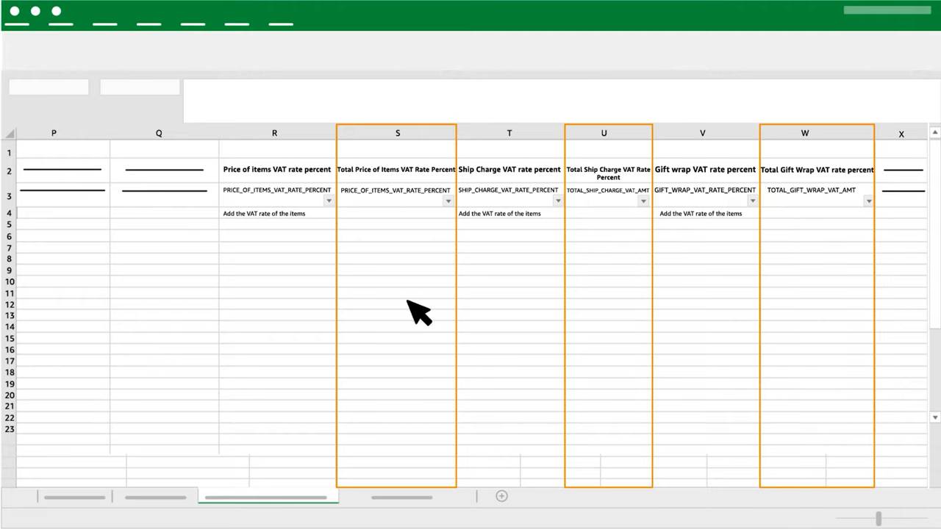
{"action": "mouse_move", "coordinate": [604, 318]}
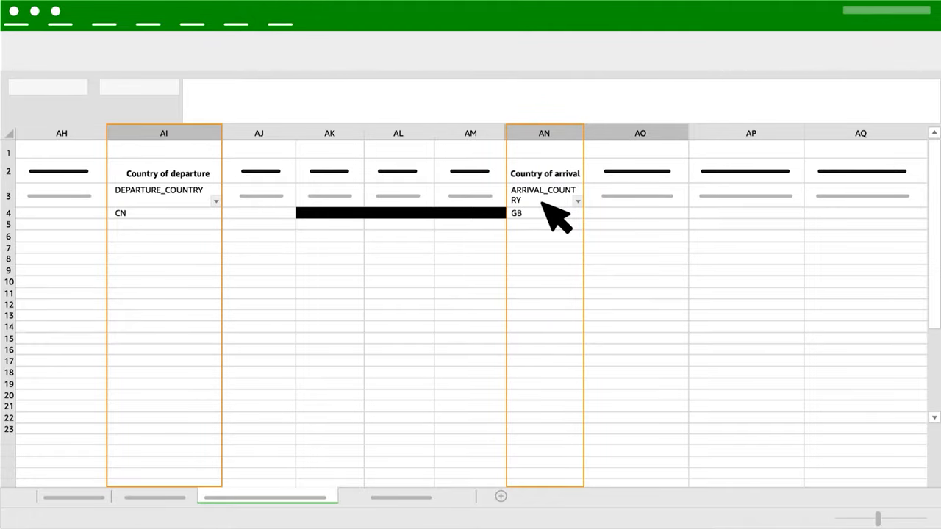
{"action": "scroll", "scroll_direction": "right", "scroll_amount": 3}
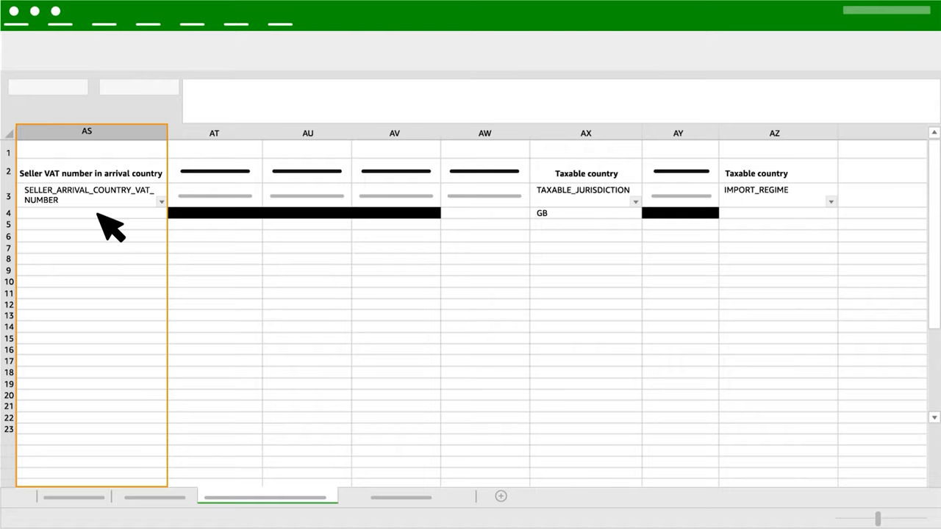
Enter the seller's arrival-country VAT number XXXXXXXXXXX in cell AS4.
{"action": "type", "text": "XXXXXXXXXXXX"}
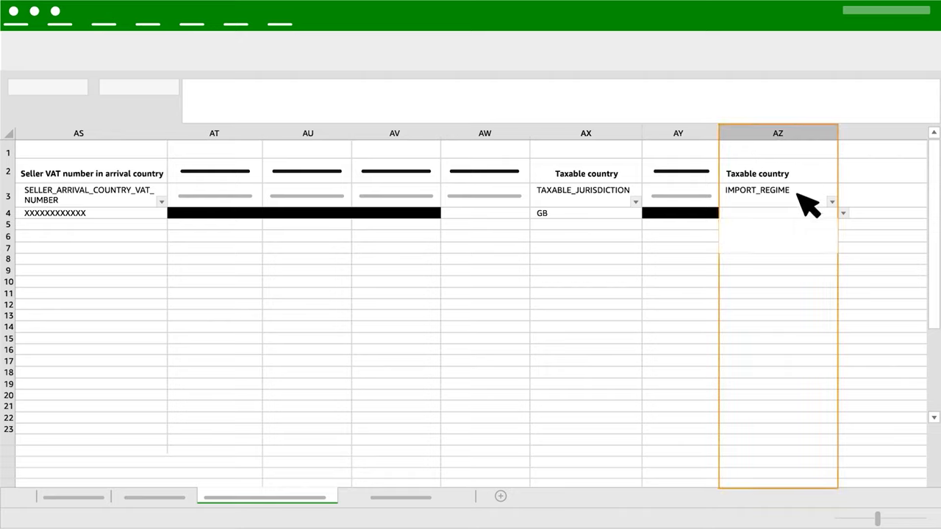
Open AZ4's import regime dropdown showing REGULAR, POSTPONED and EXEMPT.
{"action": "left_click", "coordinate": [831, 201]}
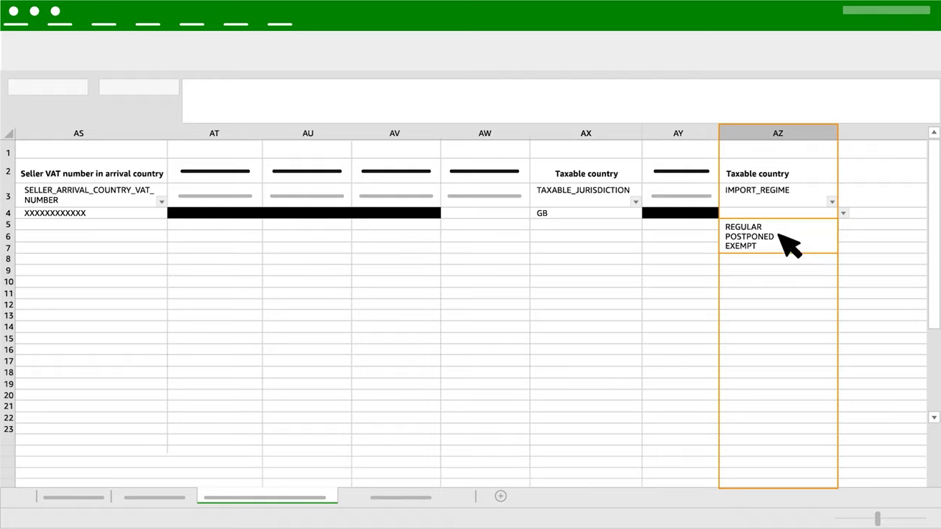
{"action": "mouse_move", "coordinate": [761, 264]}
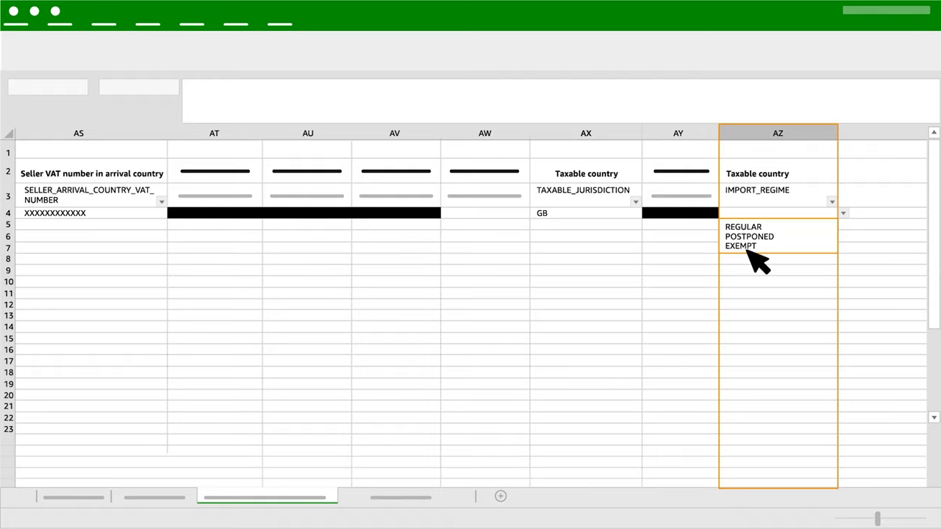
{"action": "mouse_move", "coordinate": [798, 246]}
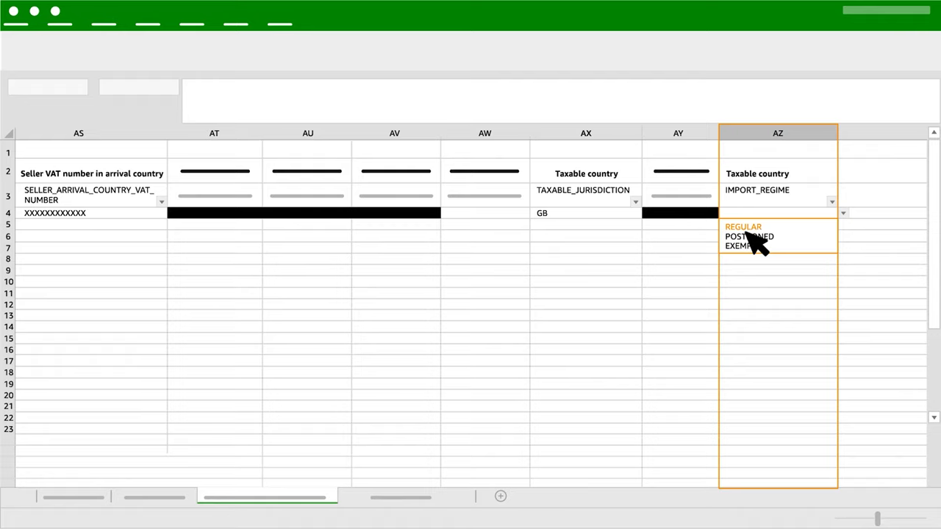
{"action": "mouse_move", "coordinate": [748, 246]}
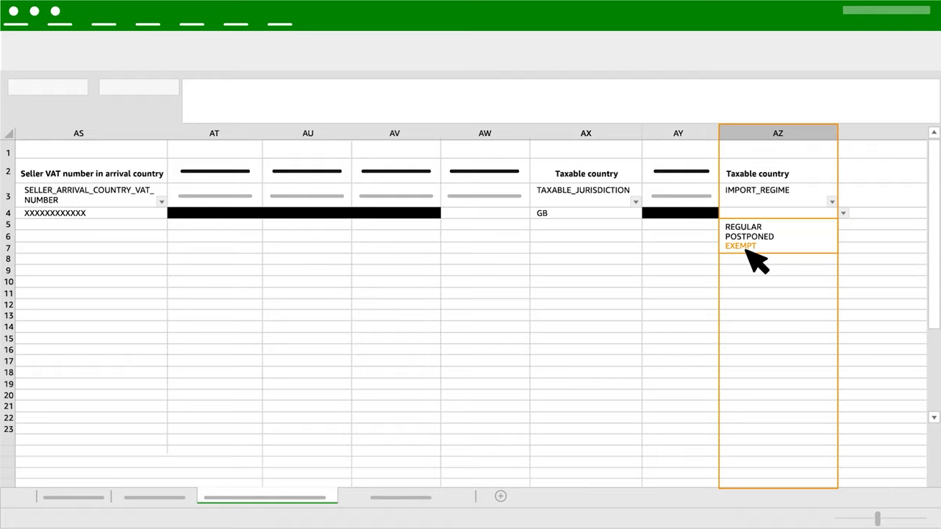
{"action": "mouse_move", "coordinate": [753, 242]}
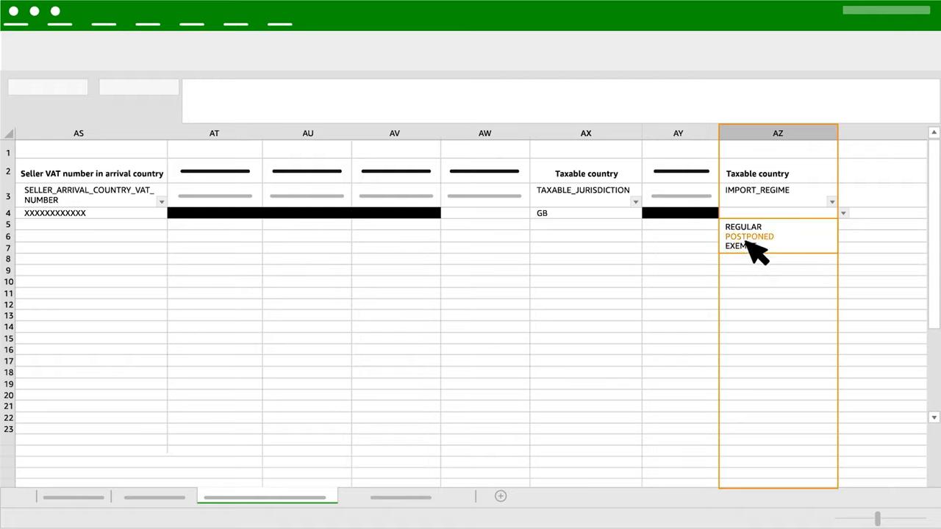